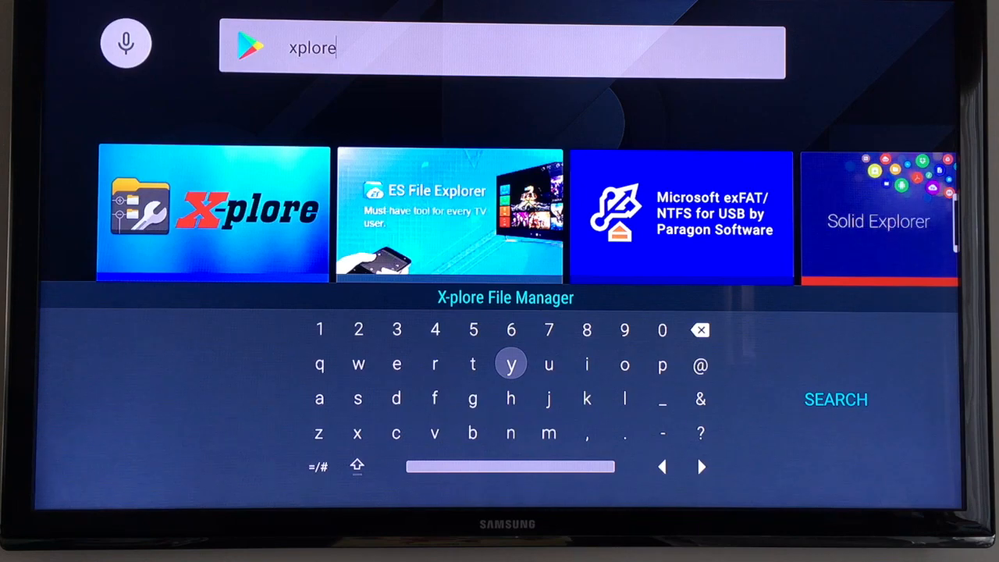
{"action": "mouse_move", "coordinate": [173, 170]}
{"action": "type", "text": "side"}
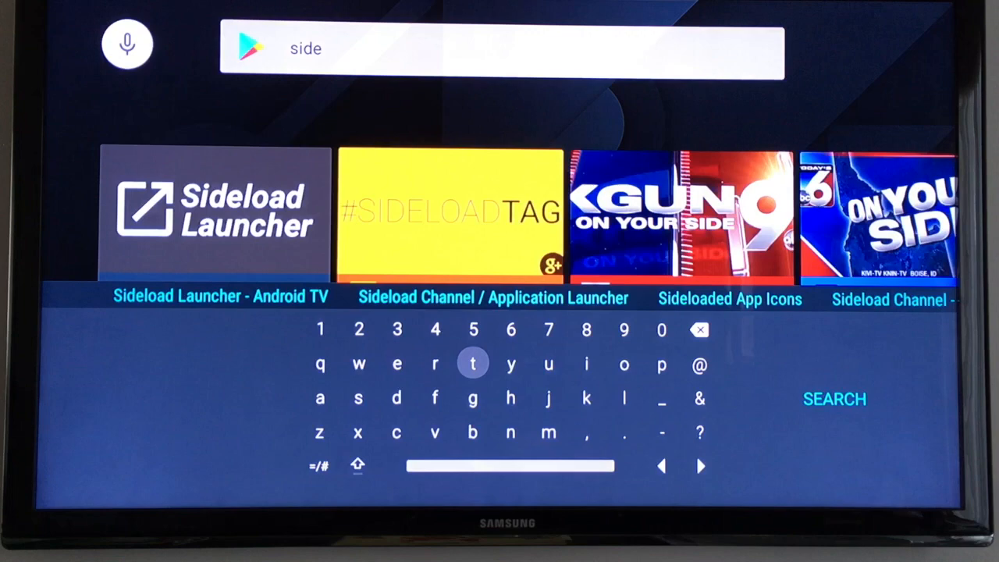
Search the Play Store for Sideload Launcher and return to the TV home screen.
{"action": "type", "text": "load"}
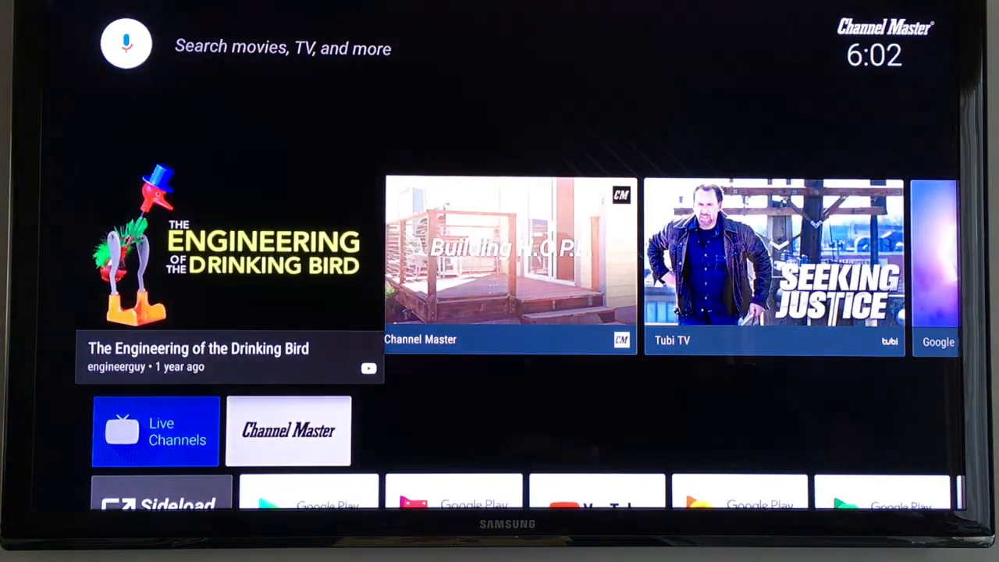
Browse to the apks folder on the DS_Share network share in X-plore.
{"action": "scroll", "scroll_direction": "down", "scroll_amount": 3}
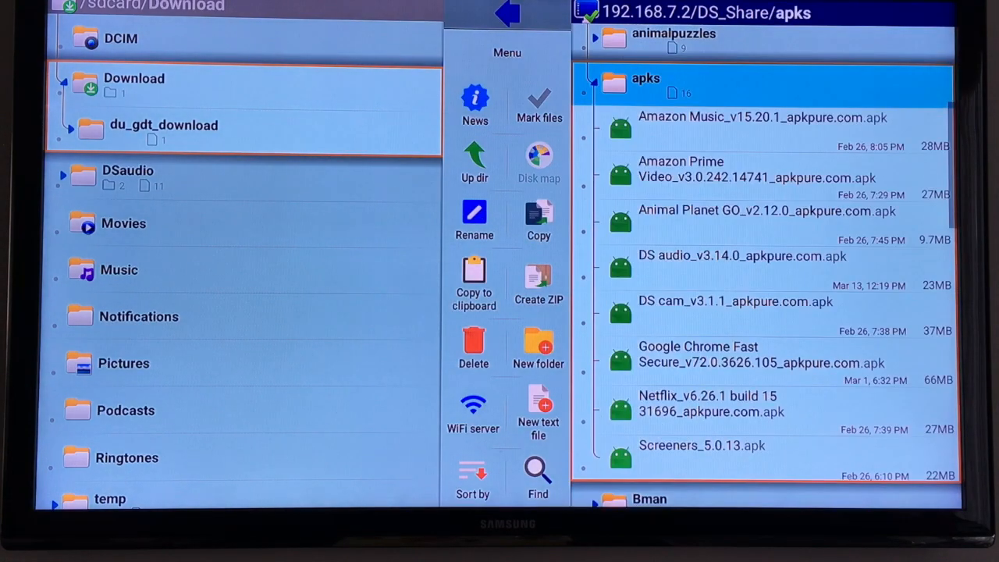
Install DS audio from its .apk on the share and launch it.
{"action": "left_click", "coordinate": [742, 256]}
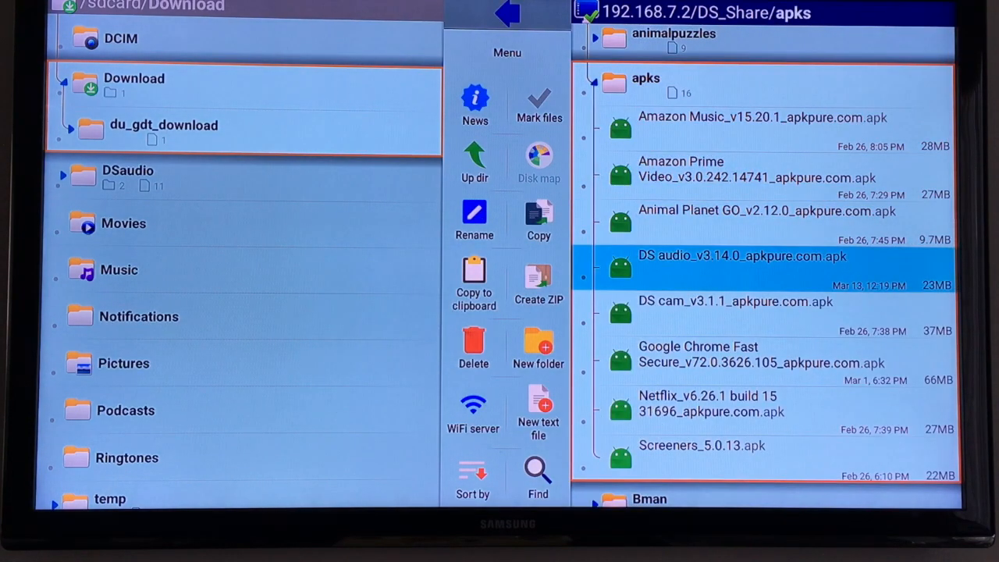
{"action": "left_click", "coordinate": [537, 219]}
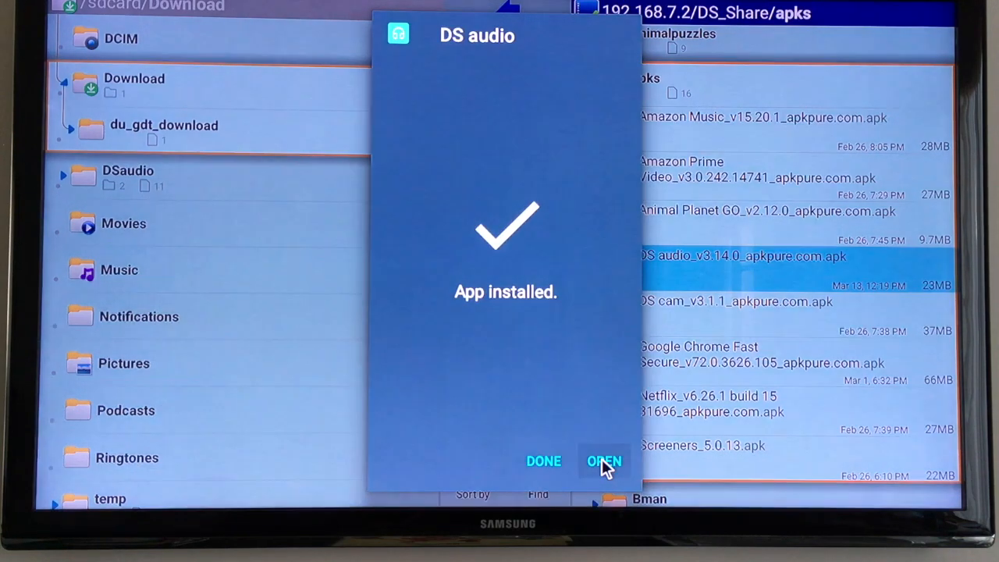
{"action": "left_click", "coordinate": [604, 460]}
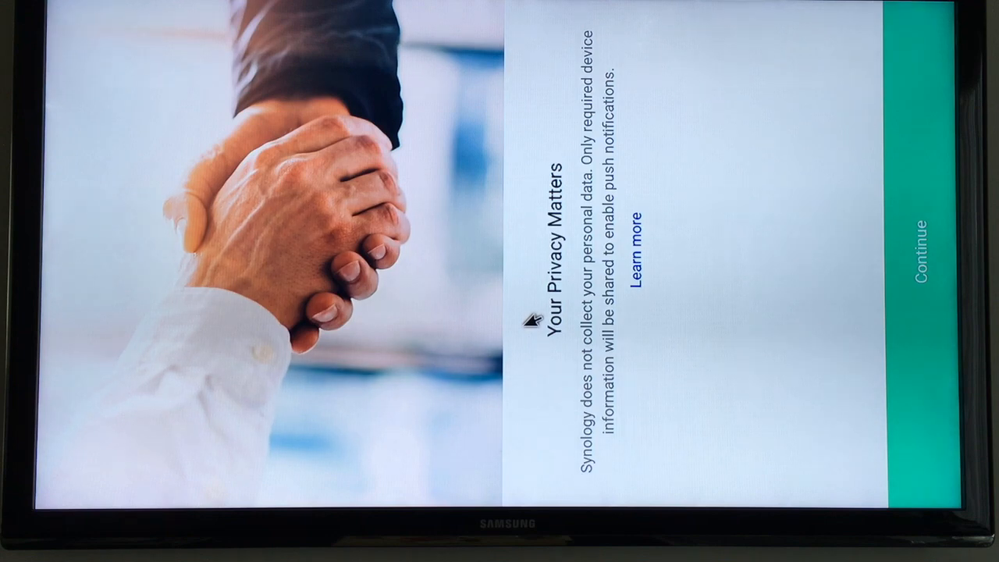
{"action": "mouse_move", "coordinate": [929, 211]}
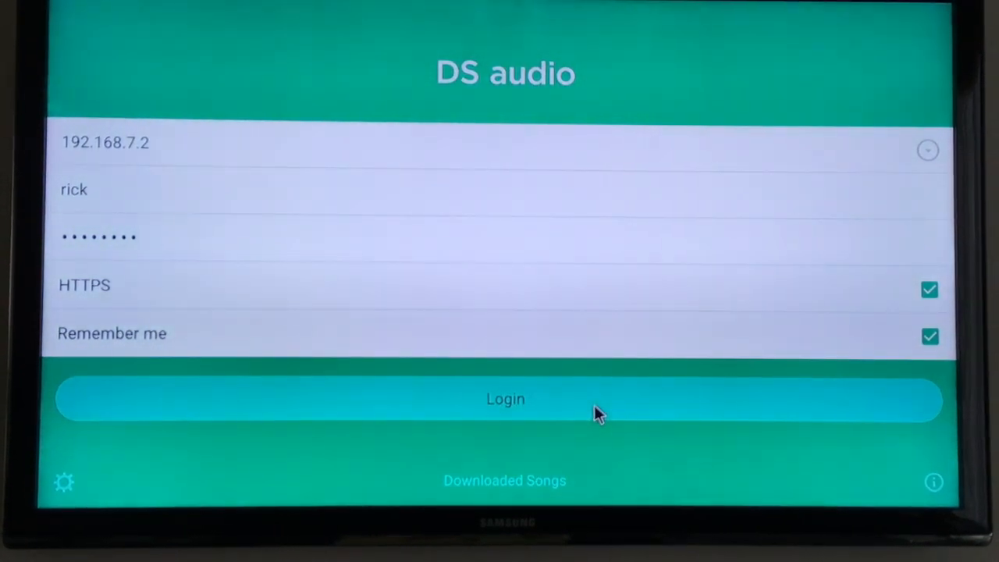
Log in to the NAS at 192.168.7.2 and browse the album library.
{"action": "left_click", "coordinate": [506, 399]}
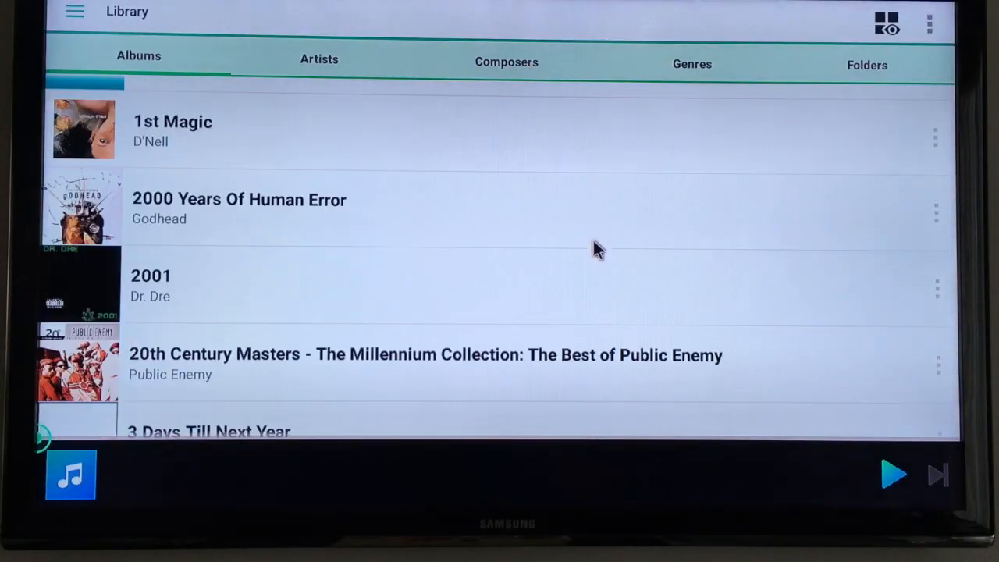
{"action": "scroll", "scroll_direction": "down", "scroll_amount": 3}
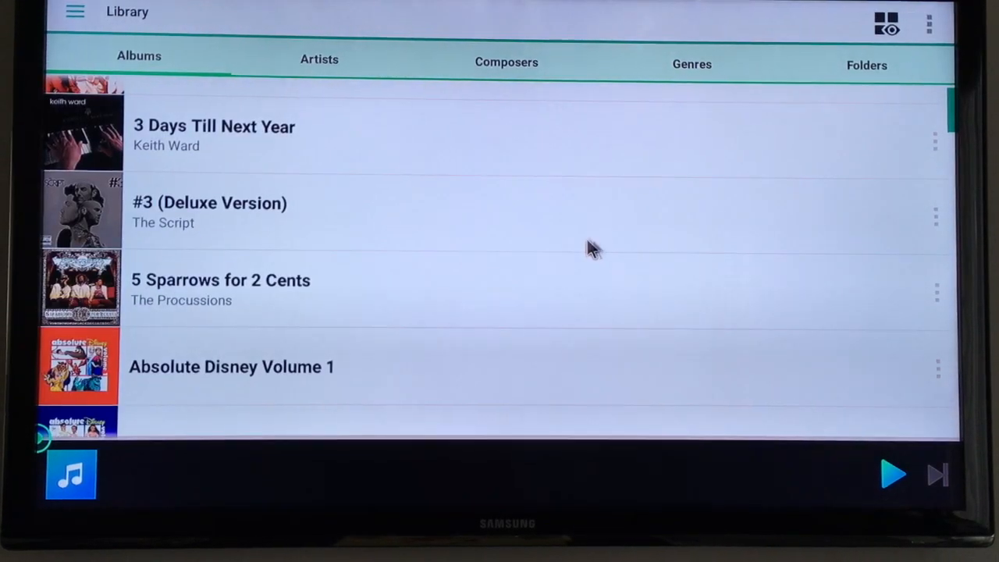
{"action": "mouse_move", "coordinate": [347, 194]}
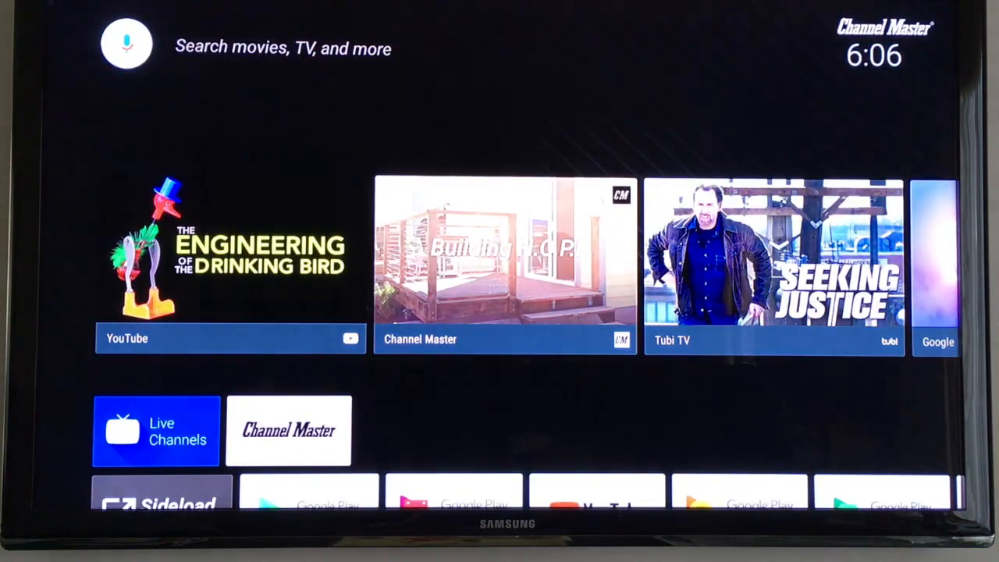
Launch DS cam from the Sideload Launcher grid, reaching its 192.168.7.2 login screen.
{"action": "scroll", "scroll_direction": "down", "scroll_amount": 3}
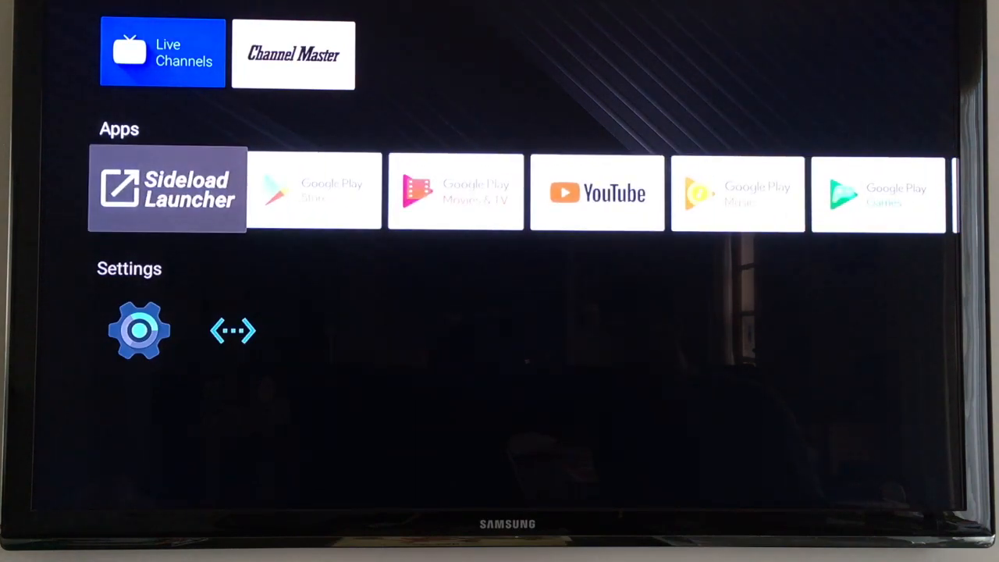
{"action": "left_click", "coordinate": [168, 188]}
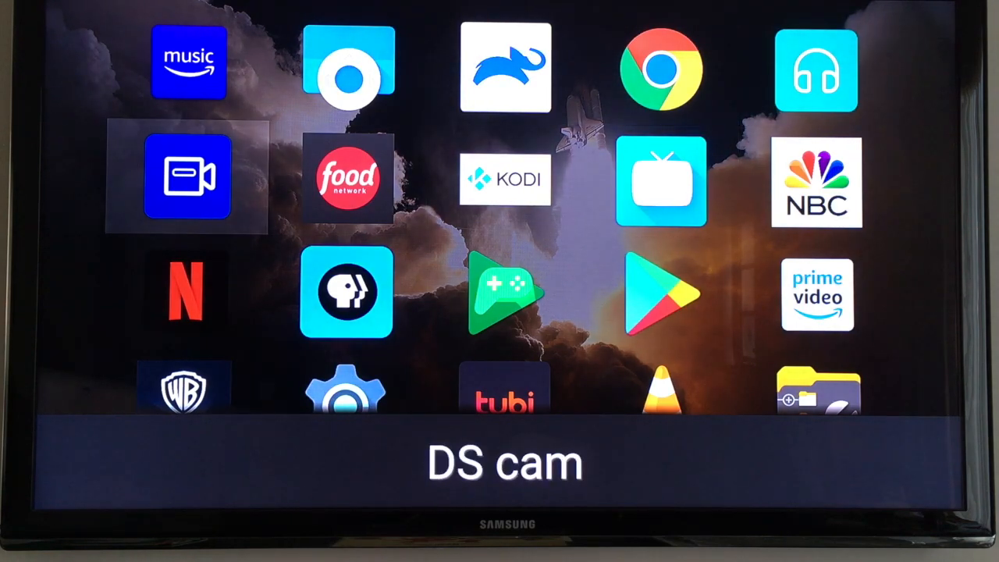
{"action": "left_click", "coordinate": [187, 180]}
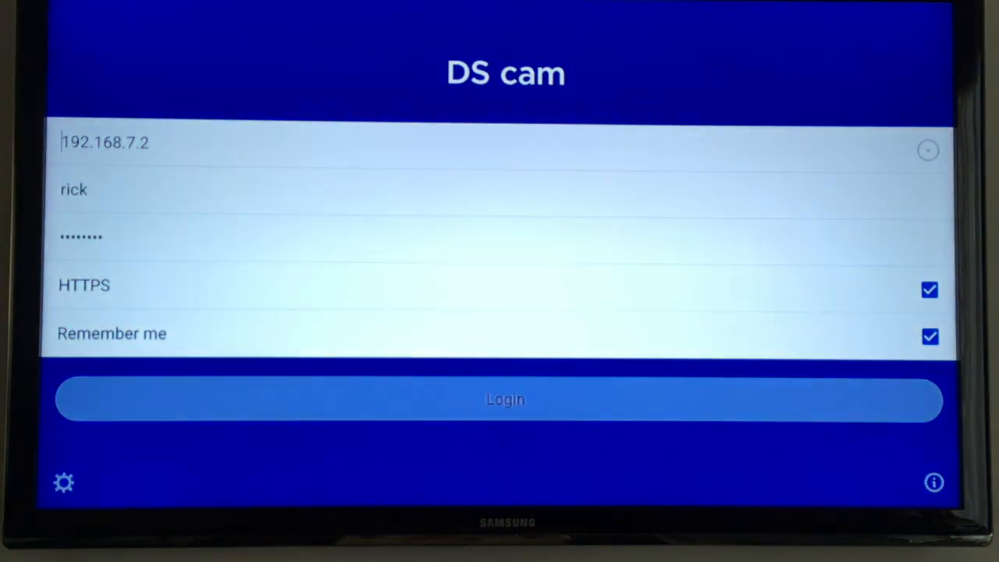
{"action": "left_click", "coordinate": [506, 399]}
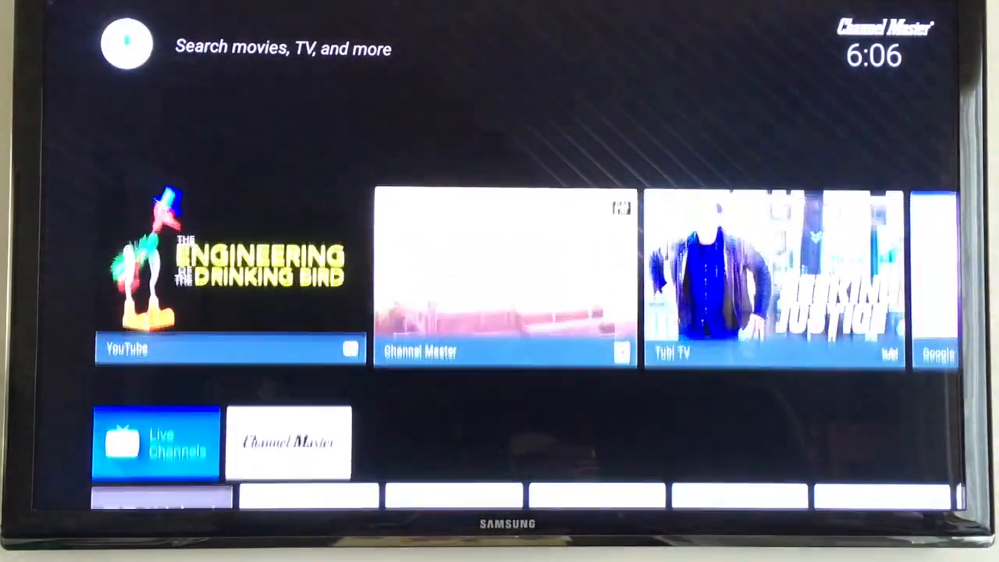
Launch Netflix from Sideload Launcher and browse down through its Popular on Netflix row.
{"action": "scroll", "scroll_direction": "down", "scroll_amount": 3}
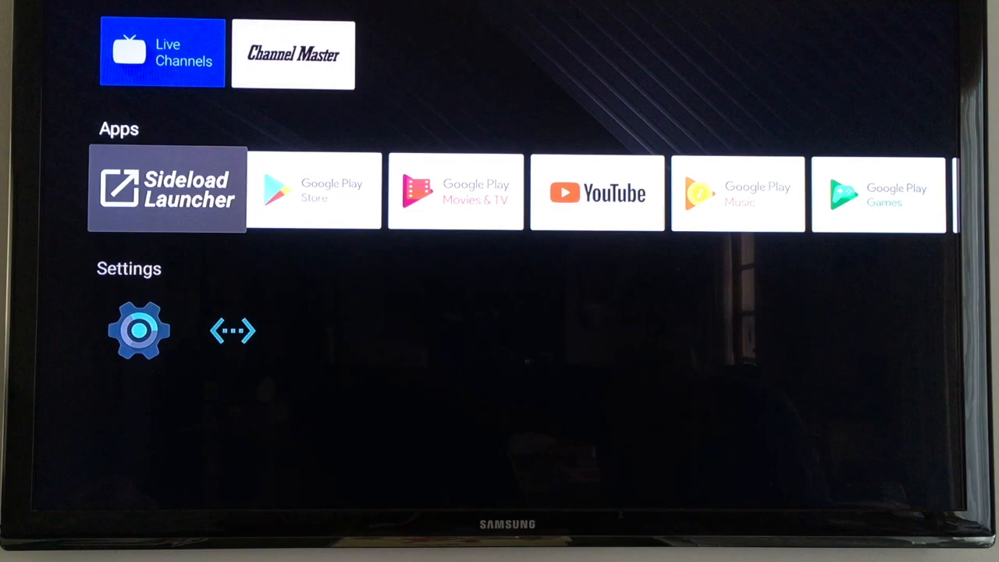
{"action": "left_click", "coordinate": [167, 187]}
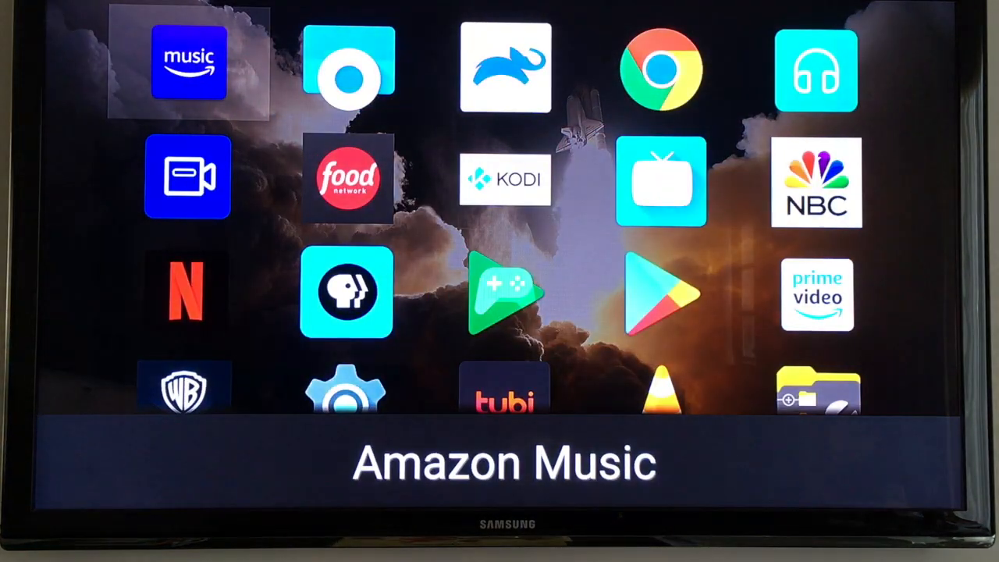
{"action": "left_click", "coordinate": [187, 293]}
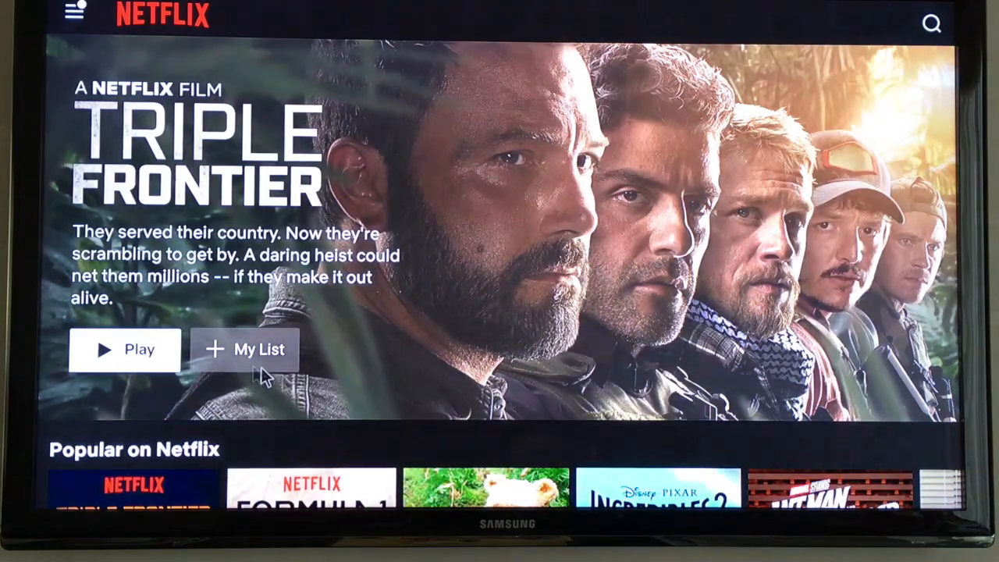
{"action": "scroll", "scroll_direction": "down", "scroll_amount": 3}
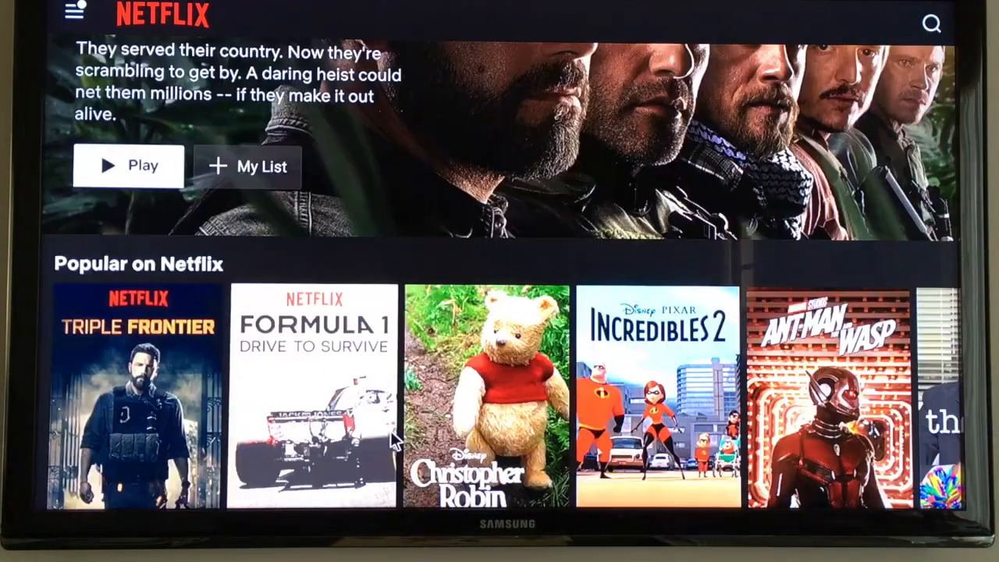
{"action": "scroll", "scroll_direction": "down", "scroll_amount": 3}
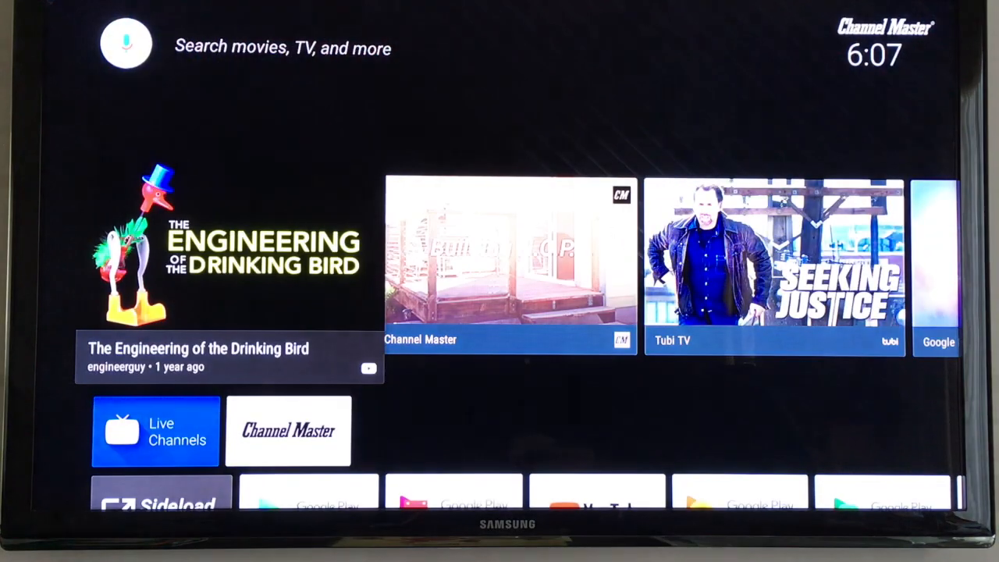
Search Google for youtube in Chrome and play a video on m.youtube.com.
{"action": "scroll", "scroll_direction": "down", "scroll_amount": 3}
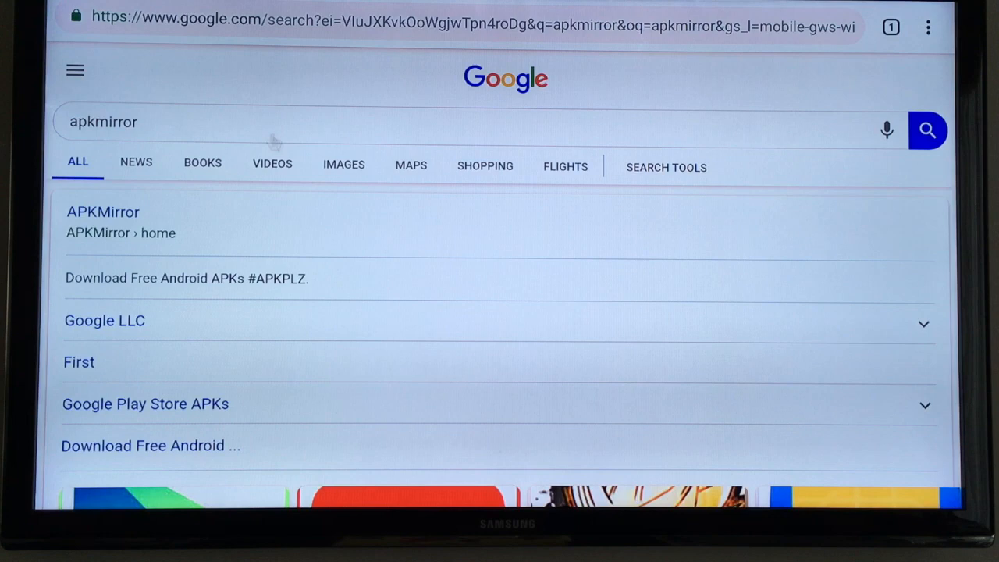
{"action": "mouse_move", "coordinate": [122, 211]}
{"action": "type", "text": "apkpure"}
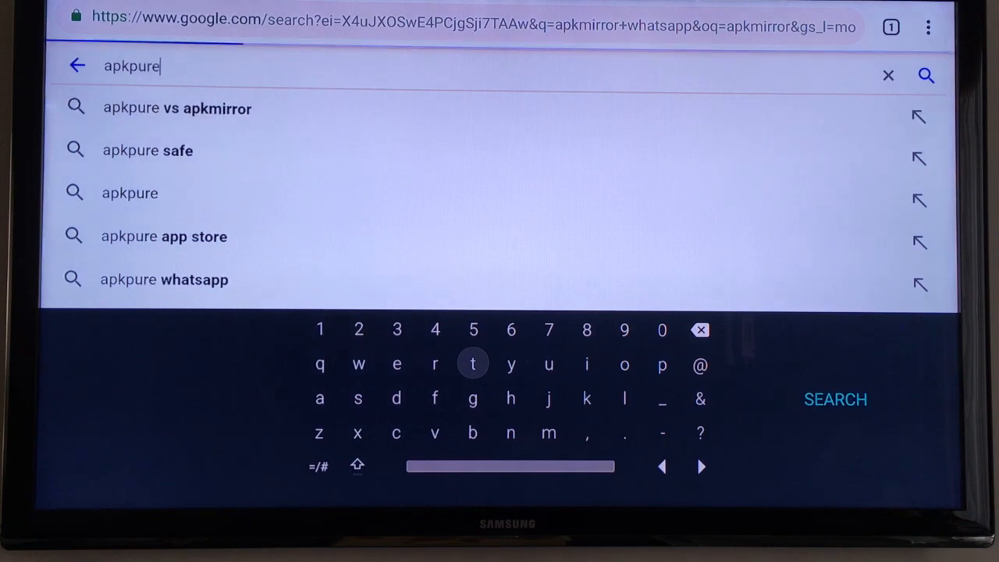
{"action": "left_click", "coordinate": [129, 194]}
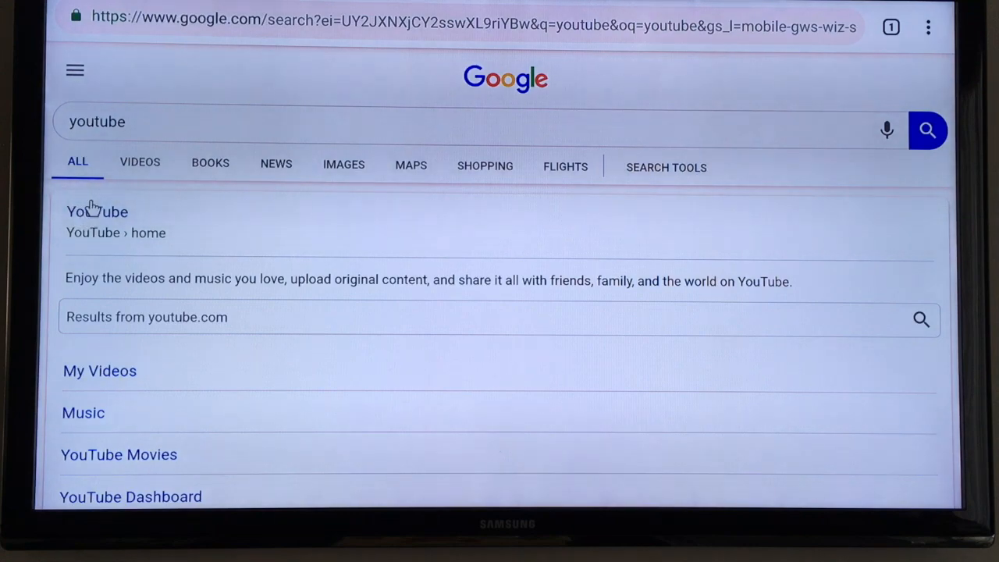
{"action": "left_click", "coordinate": [97, 212]}
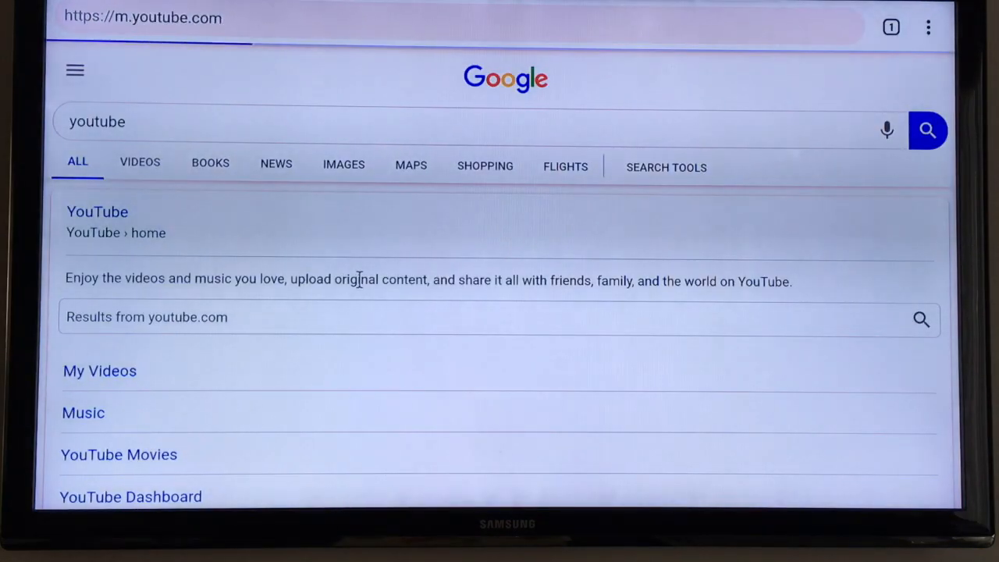
{"action": "left_click", "coordinate": [97, 212]}
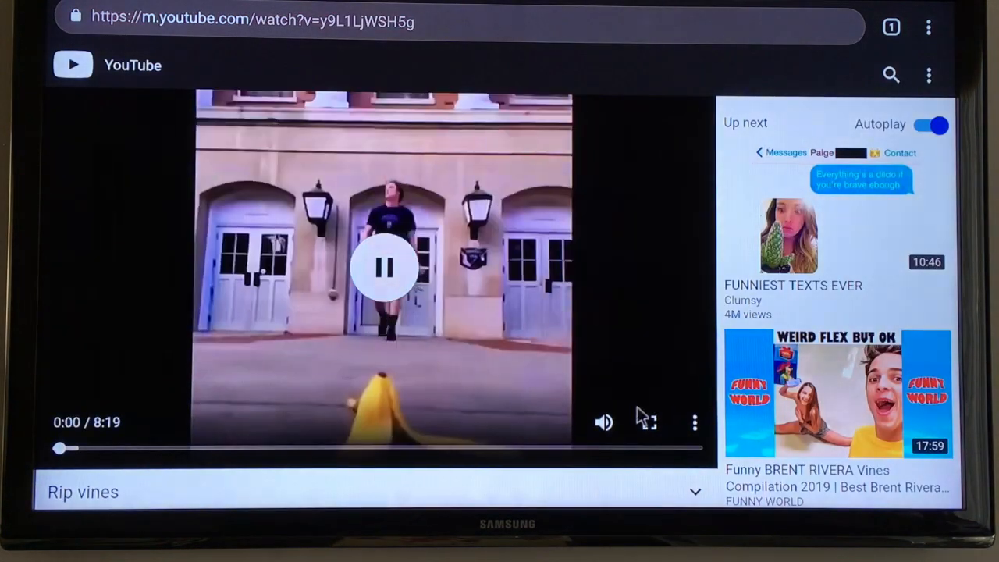
Leave the video and reach the YouTube icon in the Sideload Launcher grid.
{"action": "scroll", "scroll_direction": "down", "scroll_amount": 3}
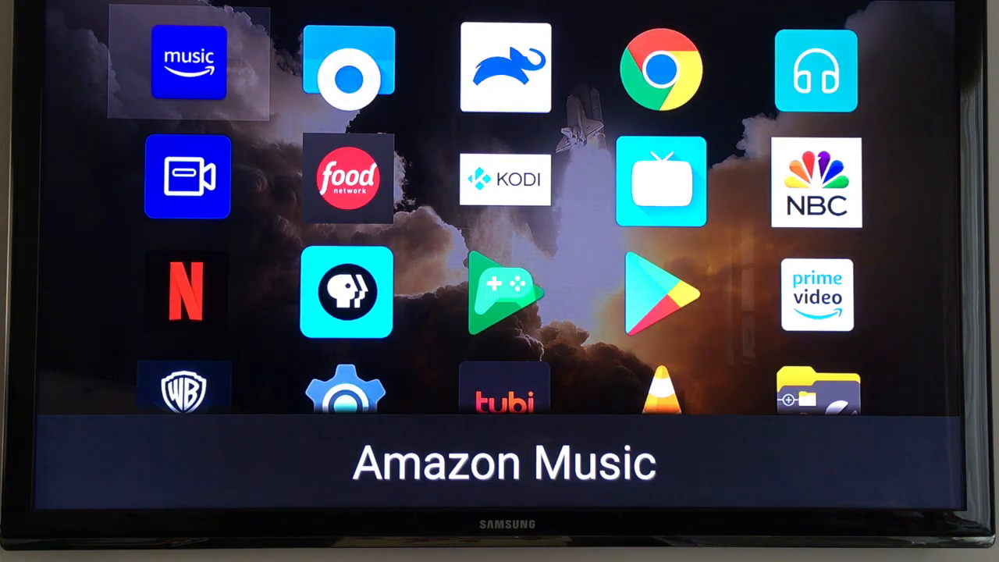
{"action": "scroll", "scroll_direction": "down", "scroll_amount": 3}
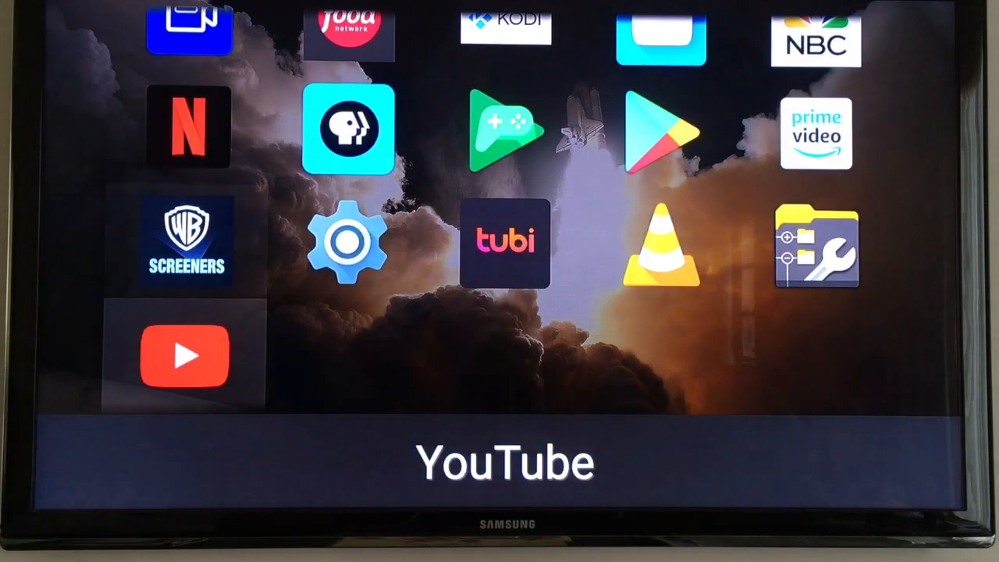